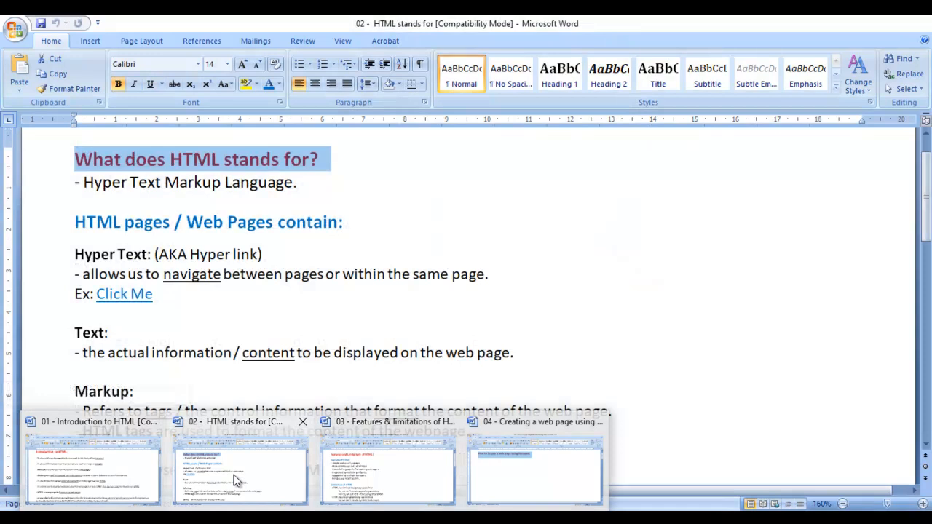
{"action": "mouse_move", "coordinate": [240, 473]}
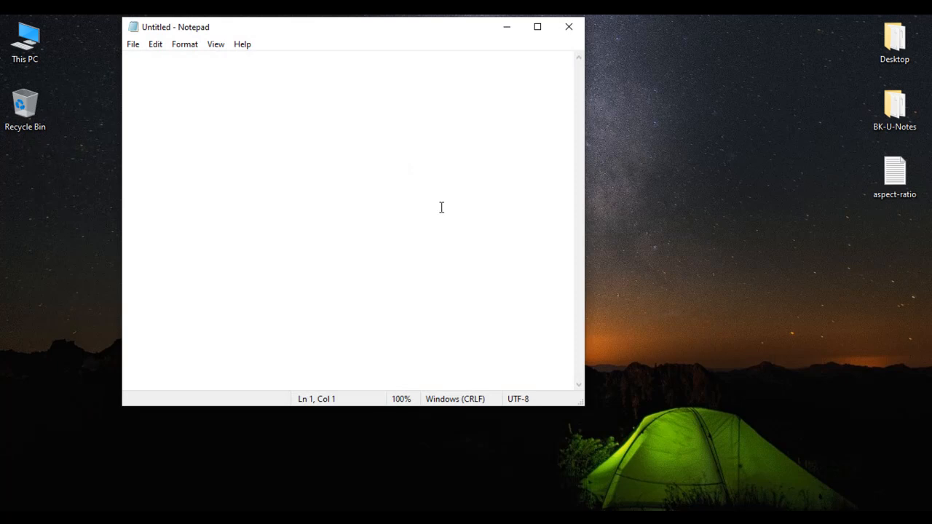
Step: Maximize Notepad and write <html> and </html> on separate lines with a blank line between
{"action": "left_click", "coordinate": [537, 27]}
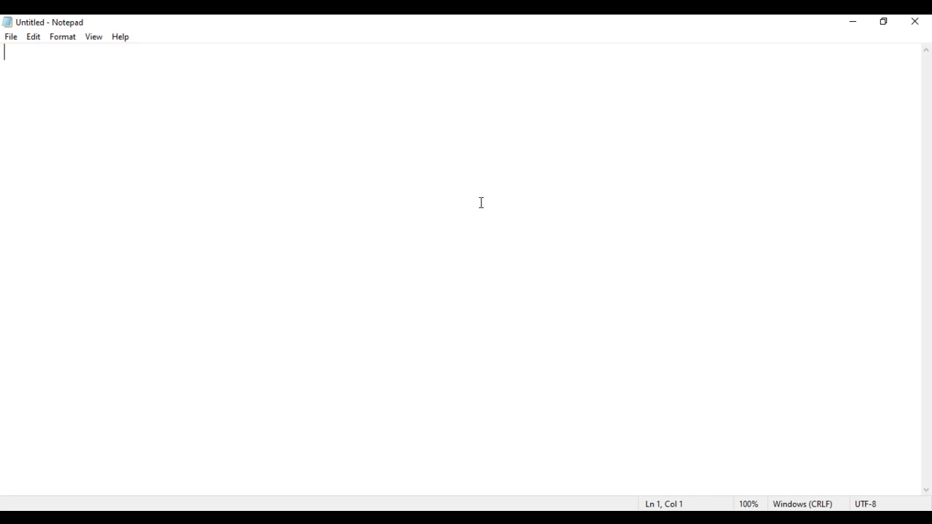
{"action": "type", "text": "<html>"}
{"action": "type", "text": "</html>"}
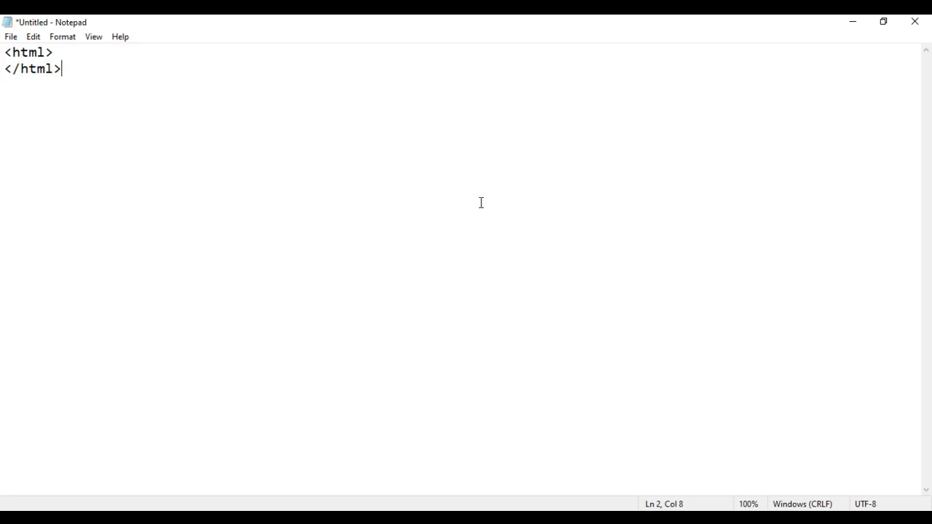
{"action": "mouse_move", "coordinate": [217, 168]}
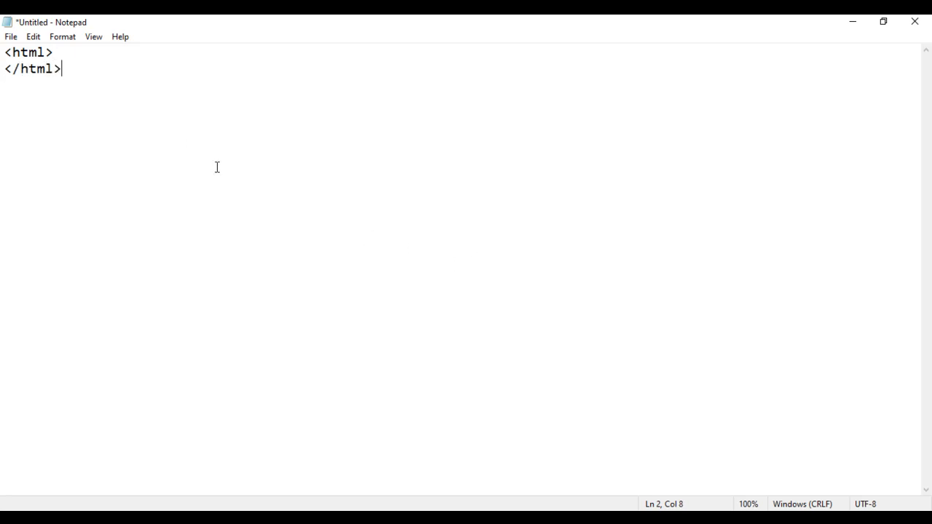
{"action": "mouse_move", "coordinate": [162, 173]}
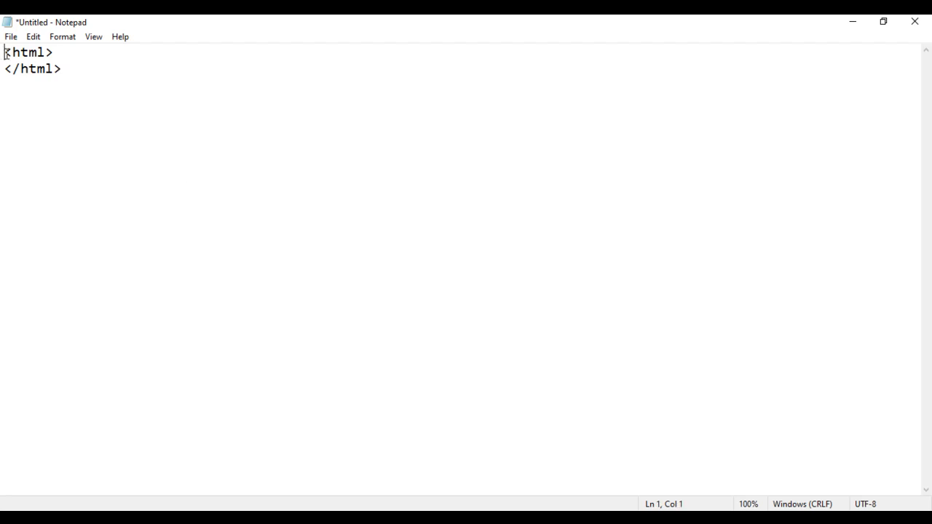
{"action": "key", "text": "ctrl+a"}
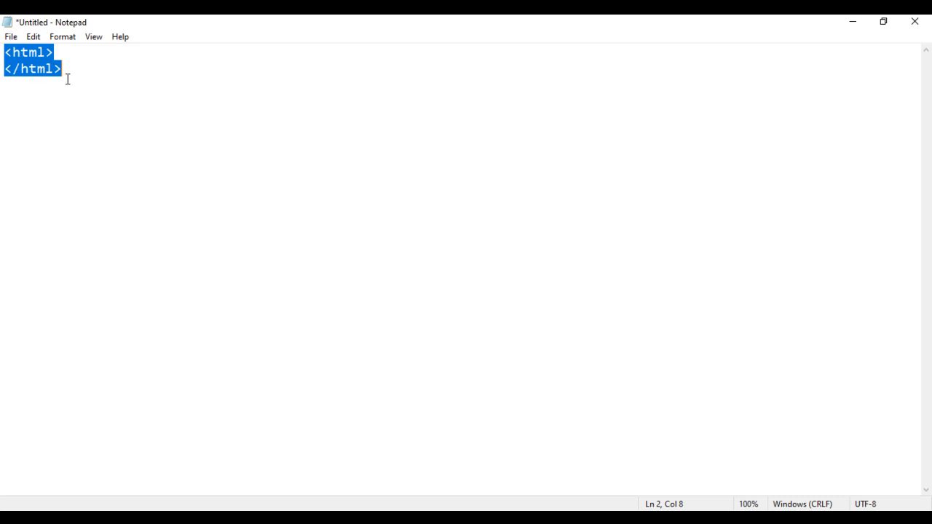
{"action": "mouse_move", "coordinate": [169, 95]}
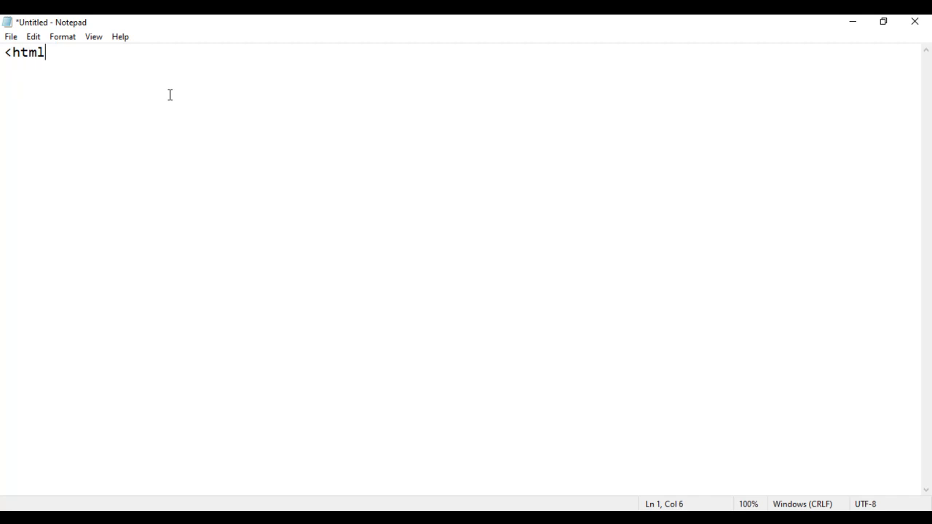
{"action": "type", "text": ">"}
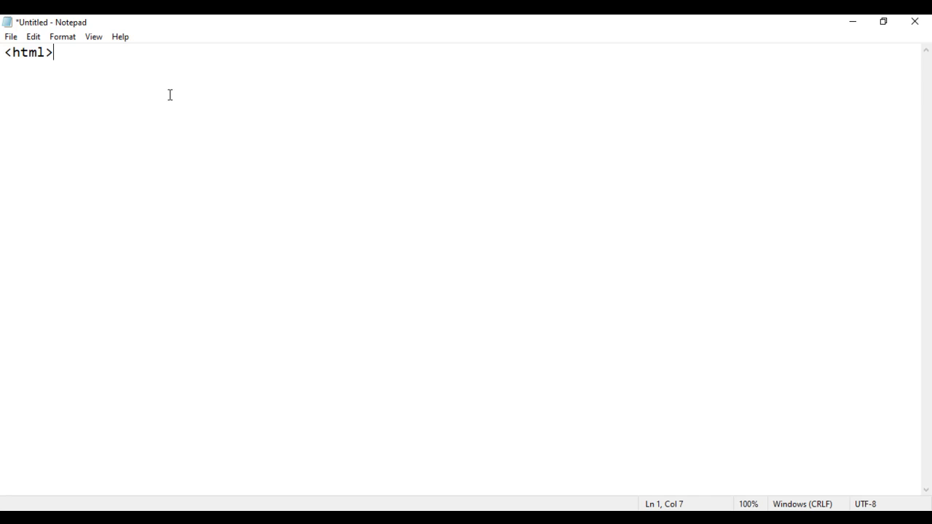
{"action": "key", "text": "Enter"}
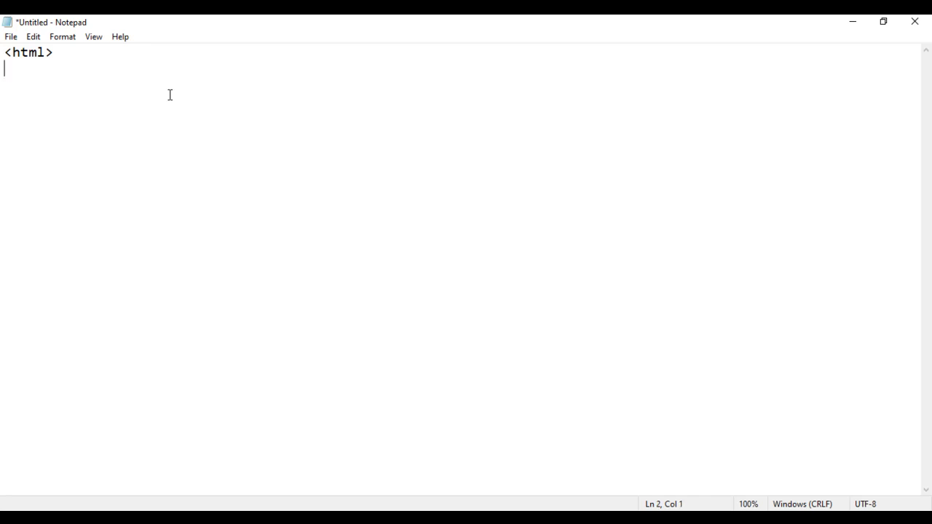
{"action": "type", "text": "<h"}
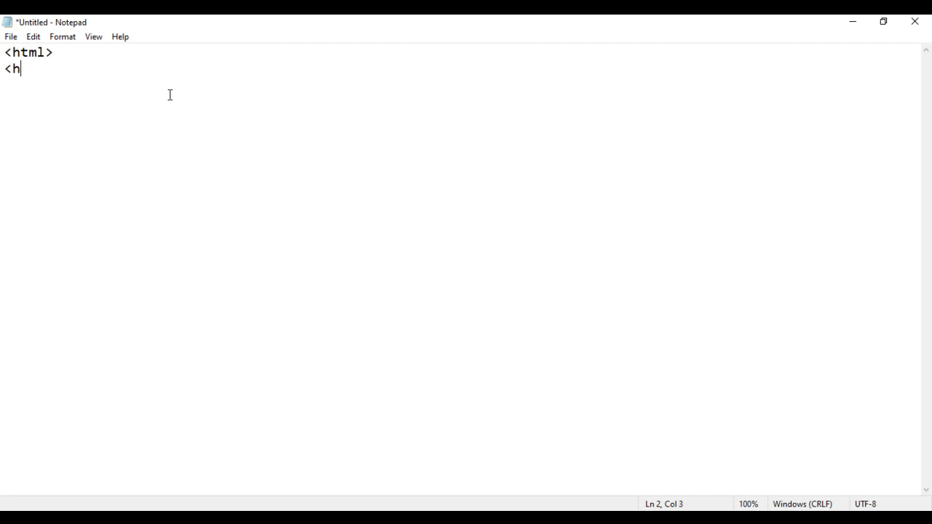
{"action": "type", "text": "tml>"}
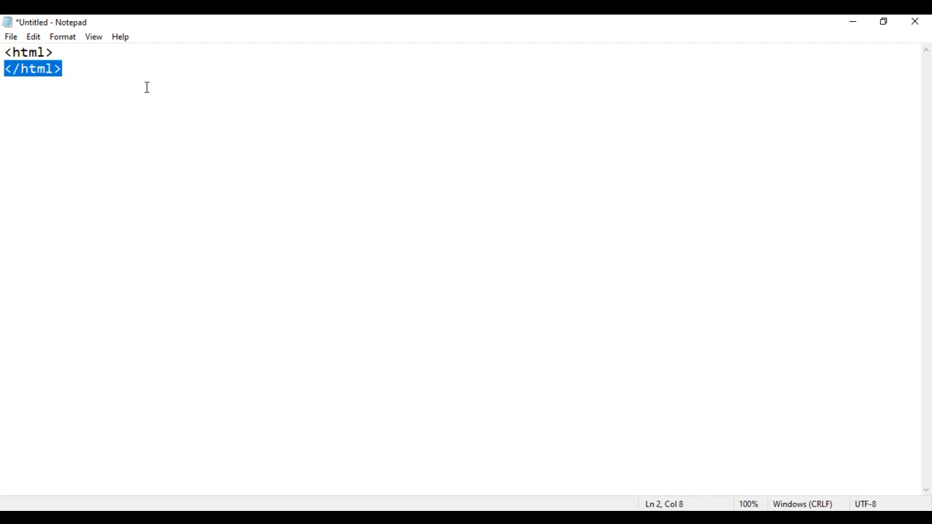
{"action": "left_click", "coordinate": [53, 52]}
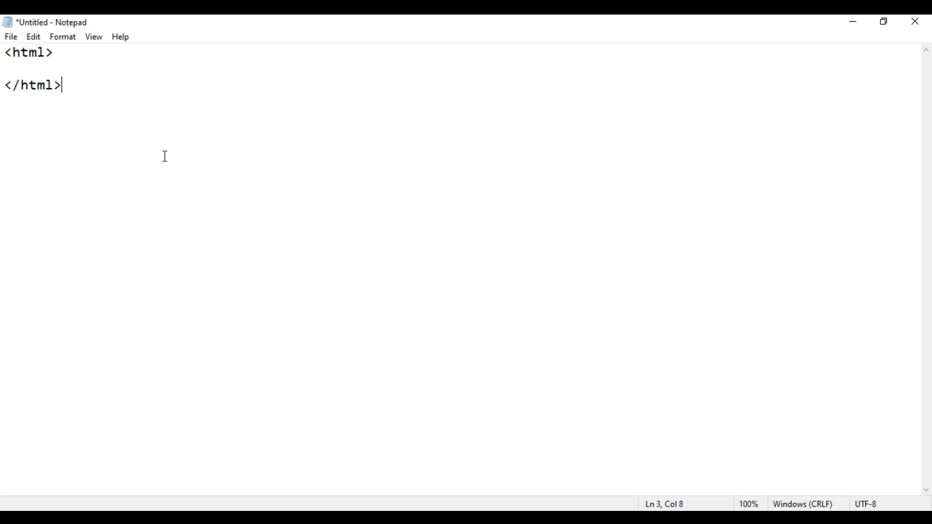
{"action": "mouse_move", "coordinate": [93, 116]}
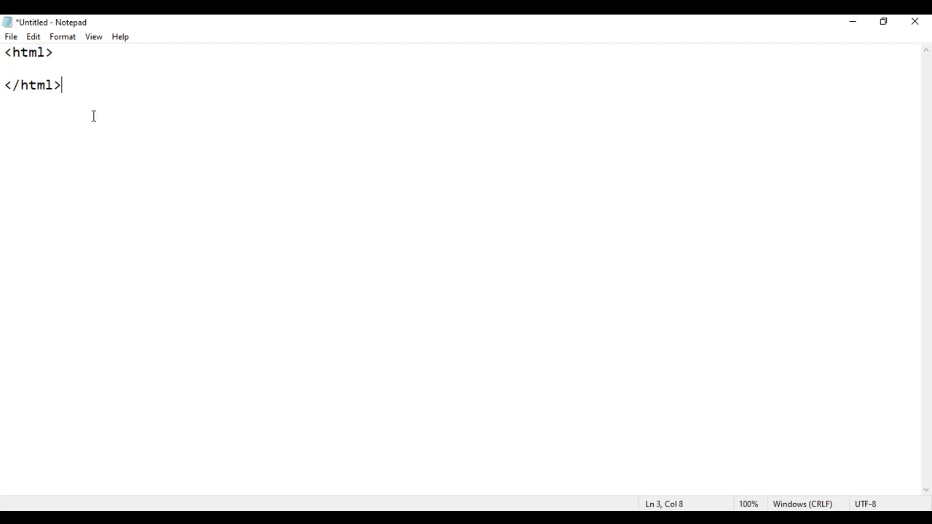
Step: Add indented <head></head> and <body></body> tag pairs inside the html tags
{"action": "type", "text": "<"}
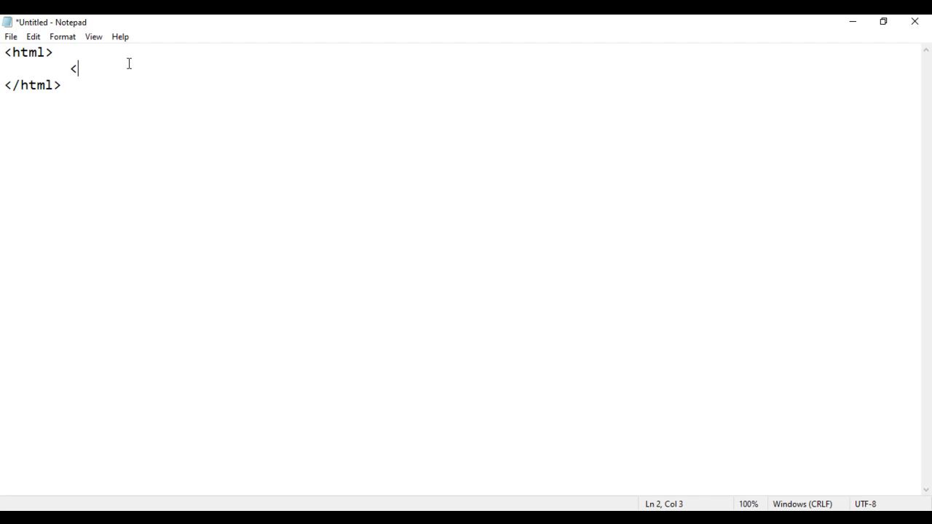
{"action": "type", "text": "head>"}
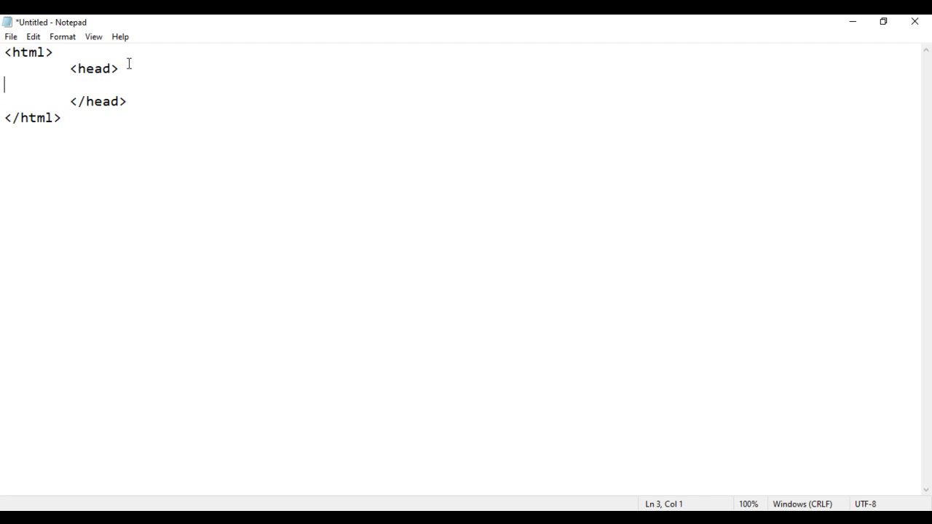
{"action": "left_click_drag", "start_coordinate": [119, 68], "coordinate": [127, 101]}
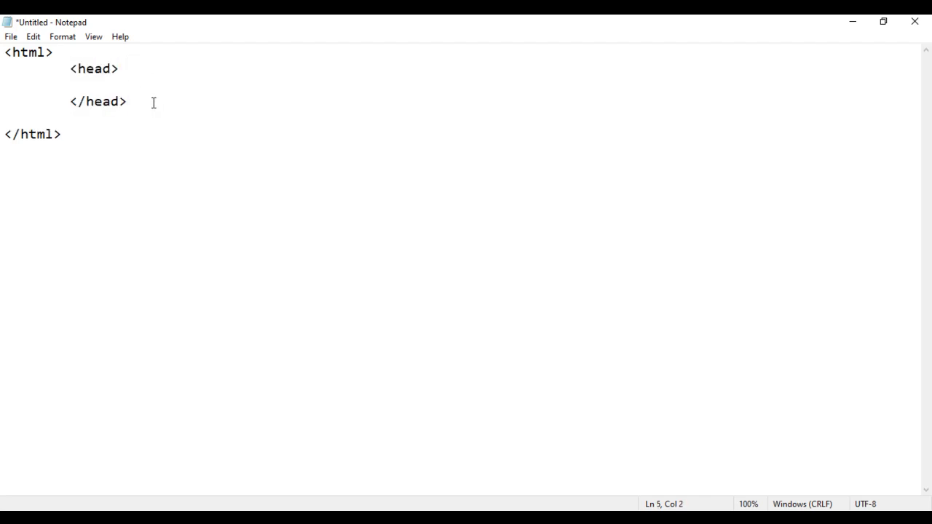
{"action": "type", "text": "<body>"}
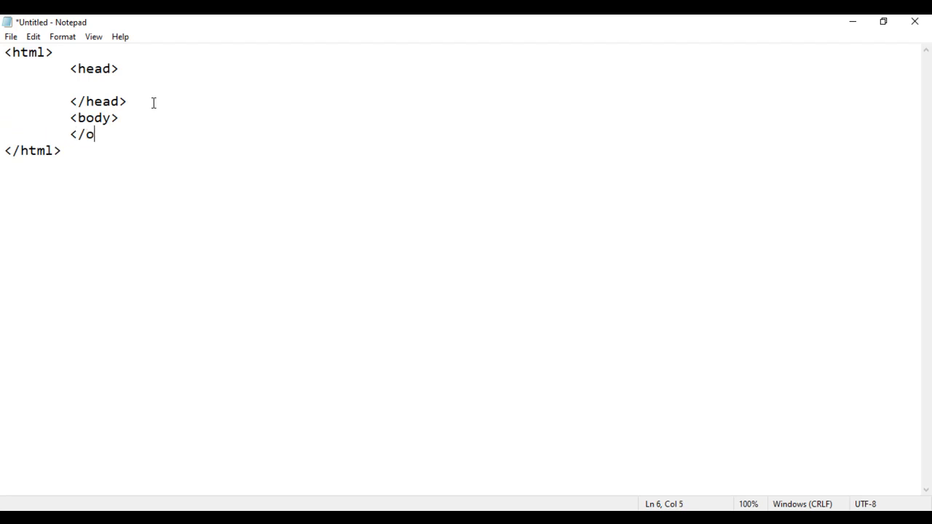
{"action": "type", "text": "body>"}
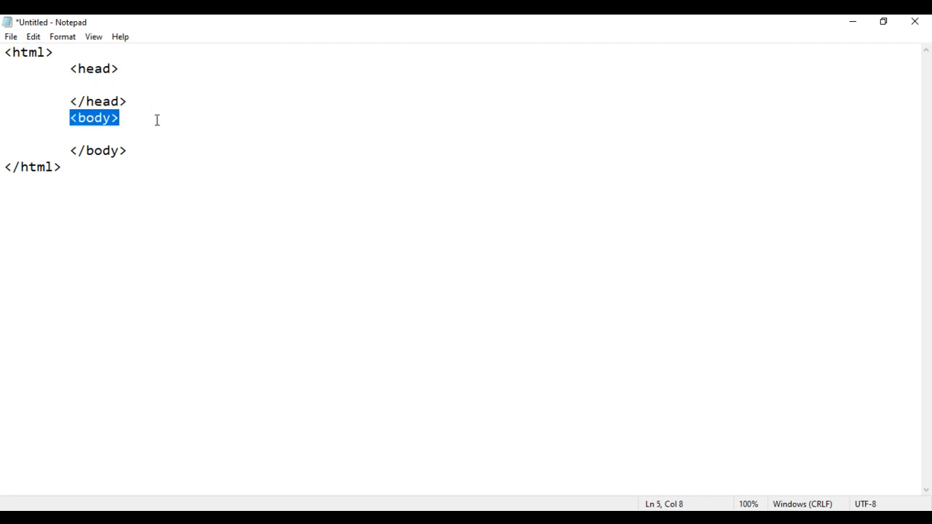
{"action": "mouse_move", "coordinate": [67, 158]}
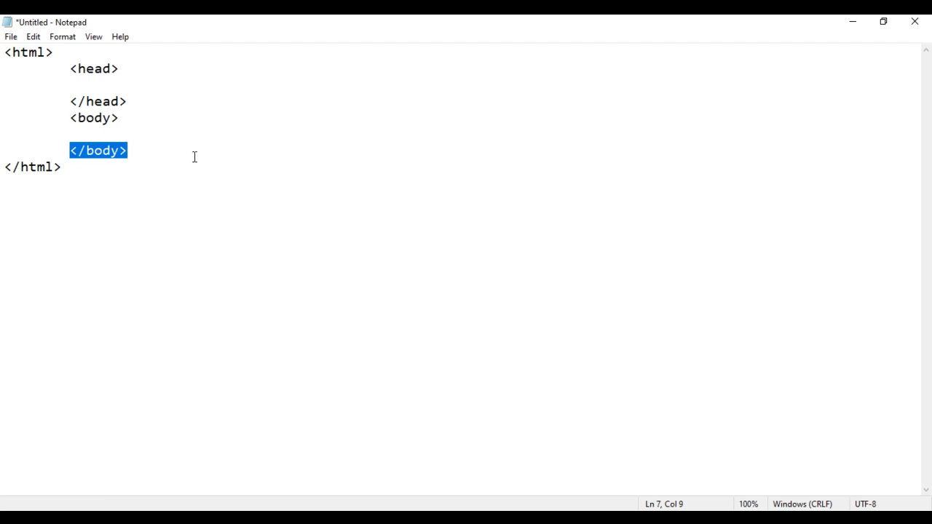
{"action": "left_click", "coordinate": [62, 167]}
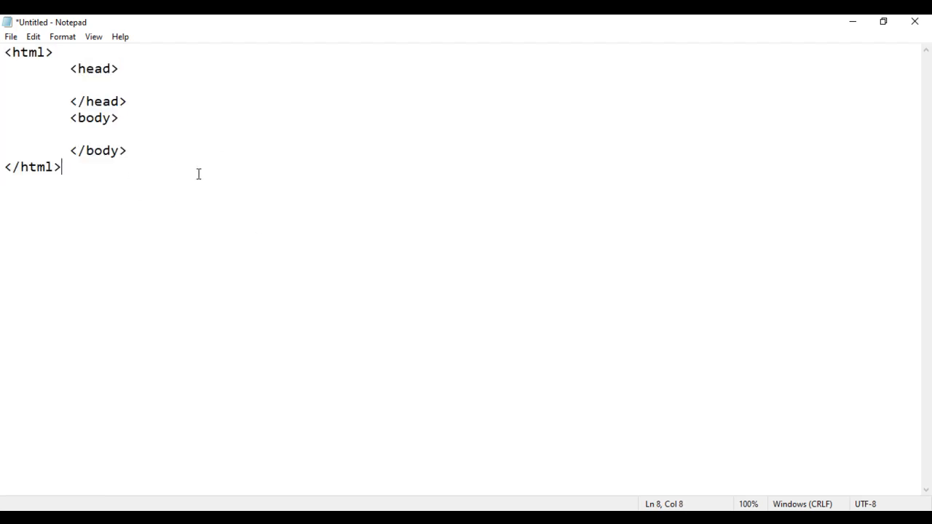
{"action": "left_click", "coordinate": [11, 37]}
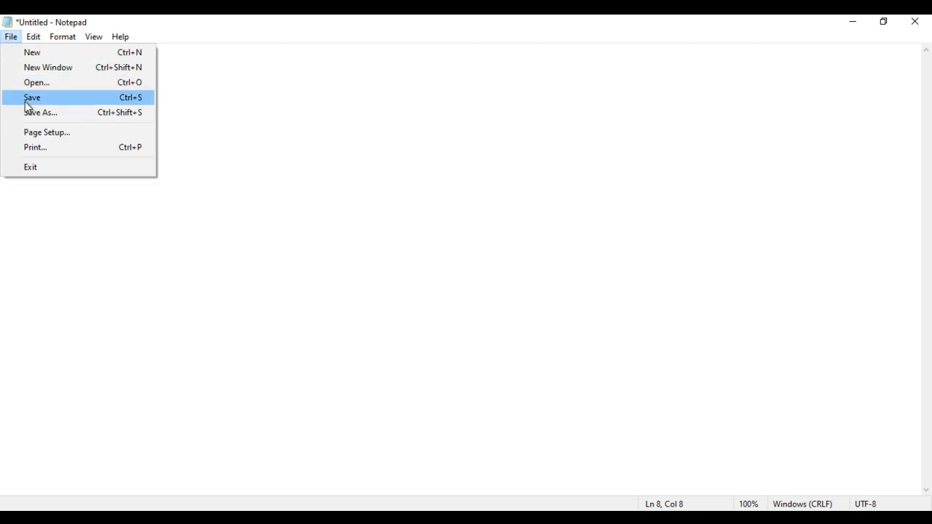
Step: Save the page to the Desktop as "default.html"
{"action": "left_click", "coordinate": [31, 97]}
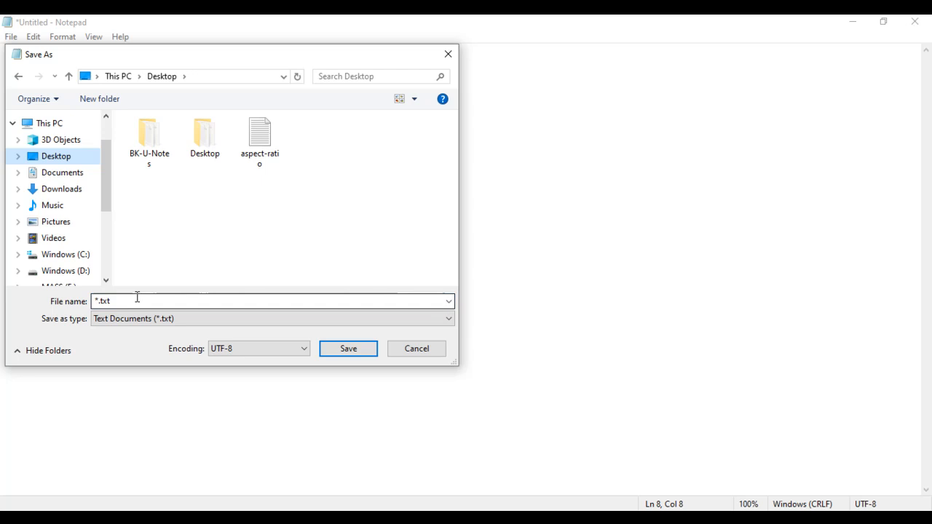
{"action": "type", "text": "default"}
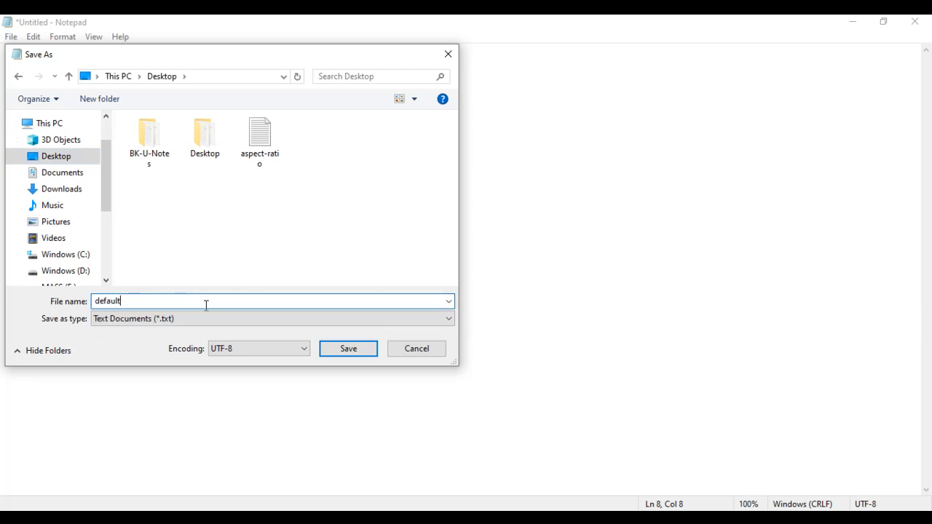
{"action": "type", "text": "."}
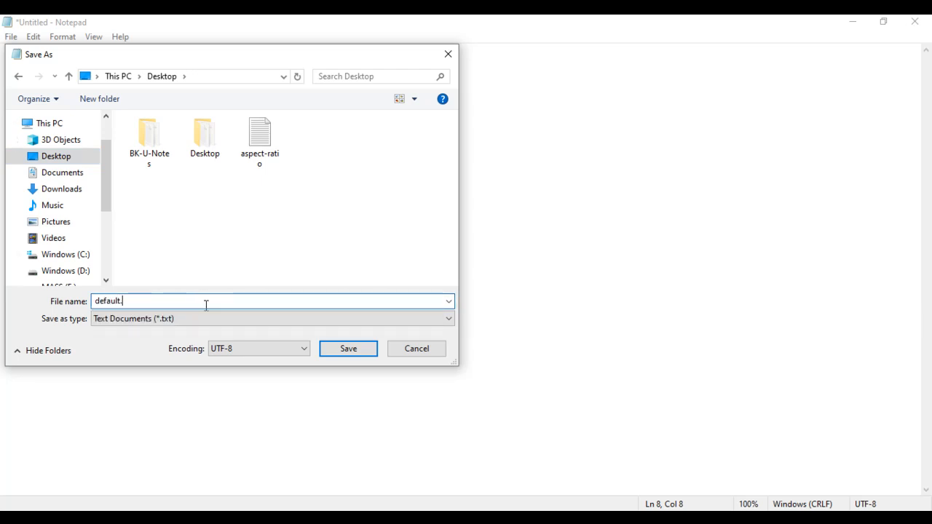
{"action": "type", "text": "html"}
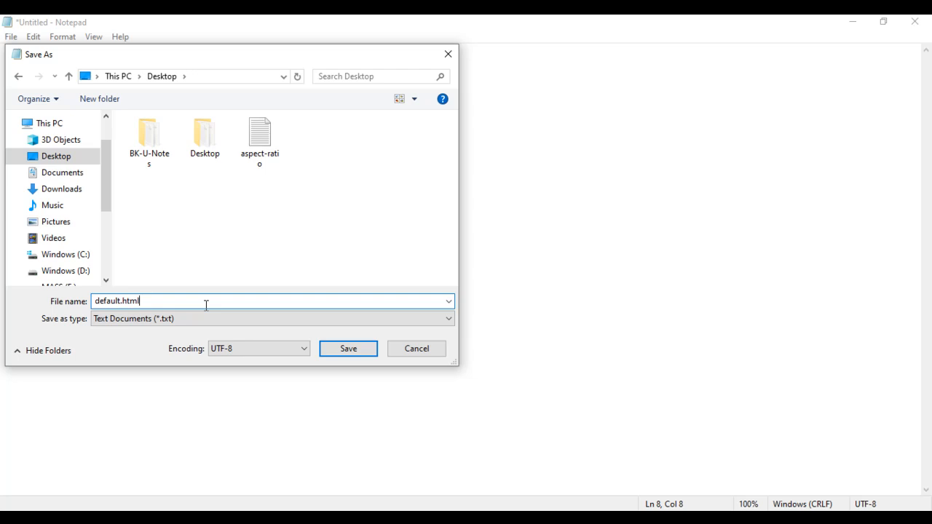
{"action": "type", "text": "\"default.html\""}
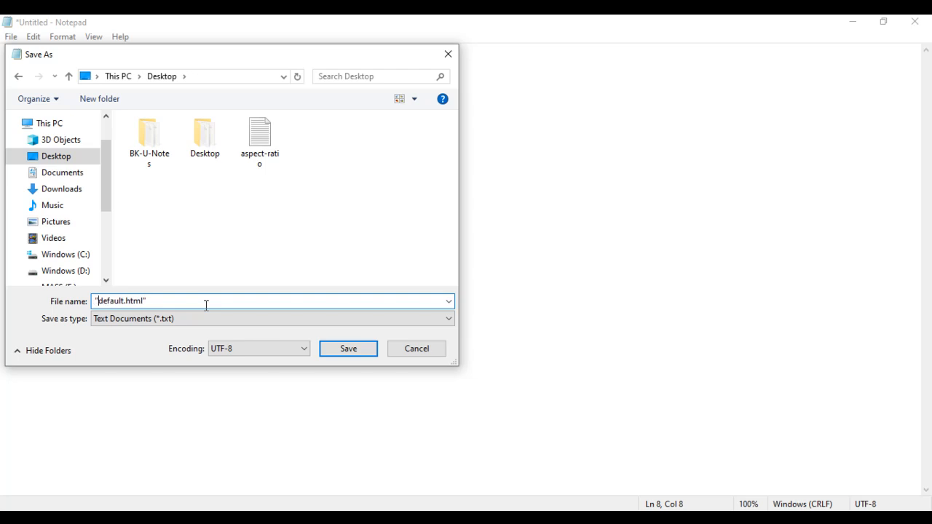
{"action": "left_click", "coordinate": [348, 348]}
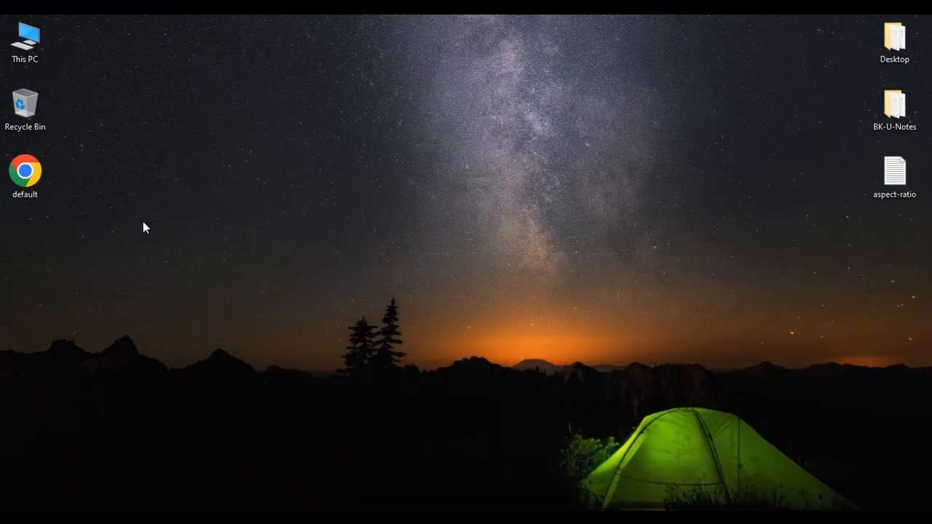
Step: Open default.html from the Desktop in Google Chrome via Open with
{"action": "right_click", "coordinate": [25, 174]}
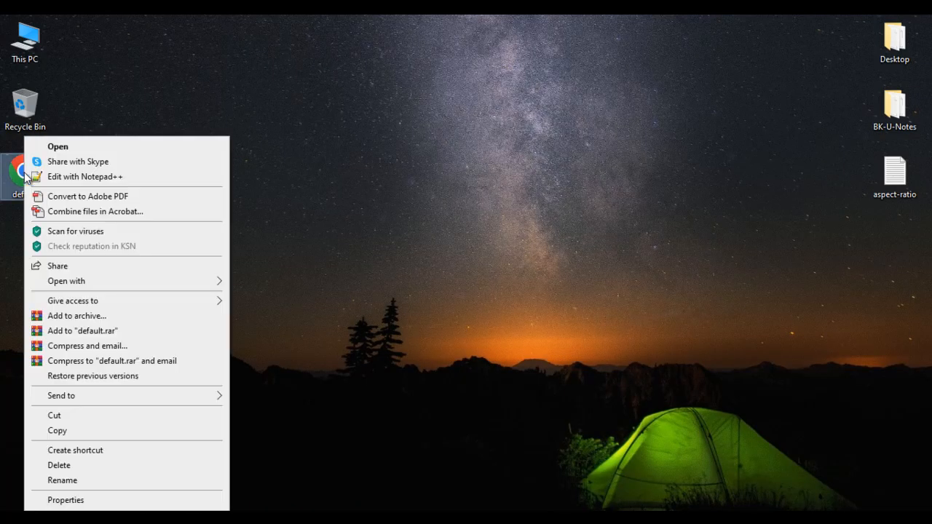
{"action": "left_click", "coordinate": [66, 281]}
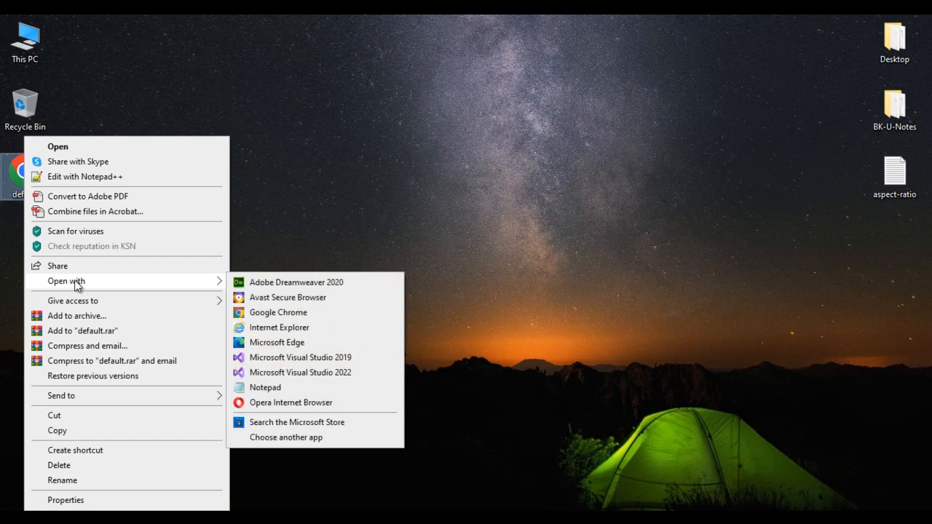
{"action": "mouse_move", "coordinate": [295, 327]}
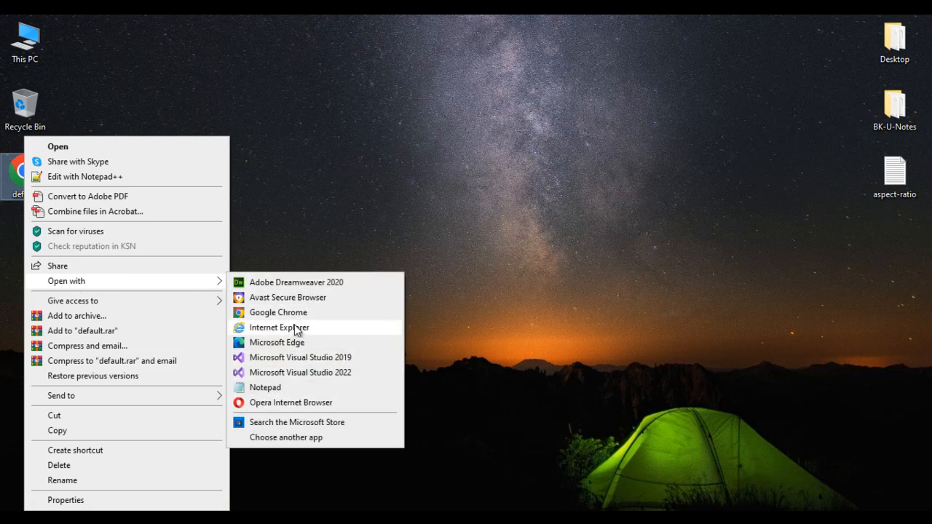
{"action": "mouse_move", "coordinate": [295, 343]}
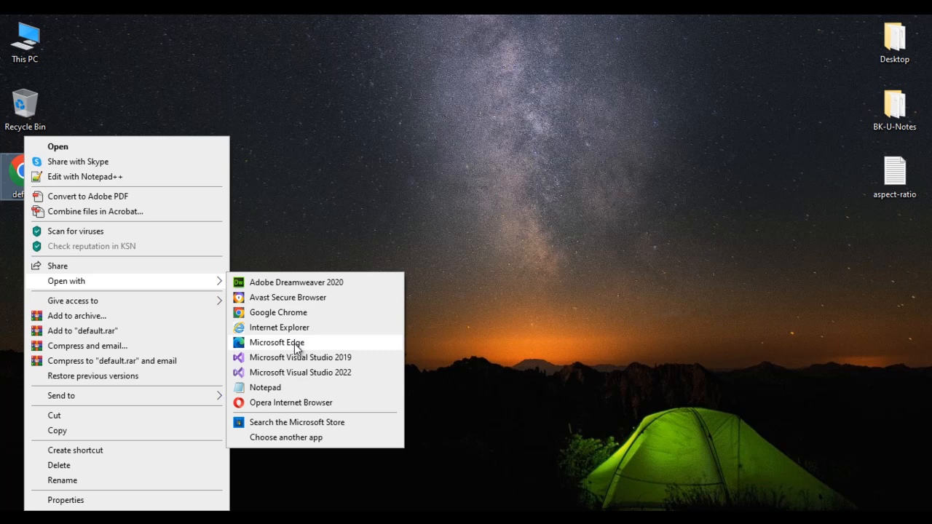
{"action": "mouse_move", "coordinate": [284, 312]}
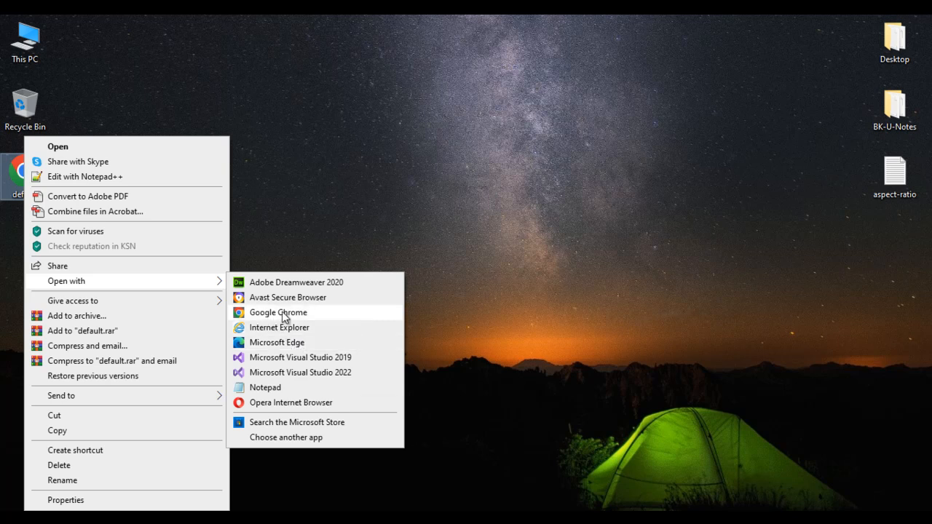
{"action": "left_click", "coordinate": [278, 311]}
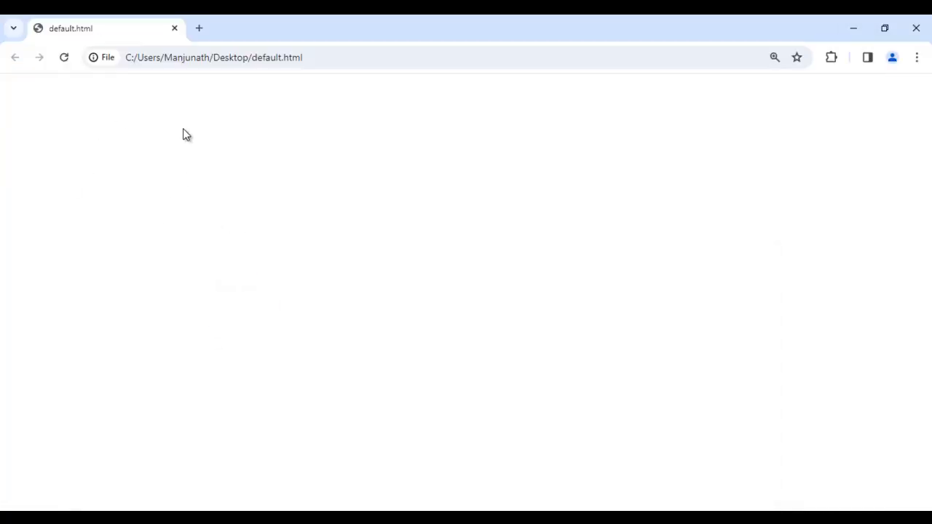
{"action": "mouse_move", "coordinate": [306, 182]}
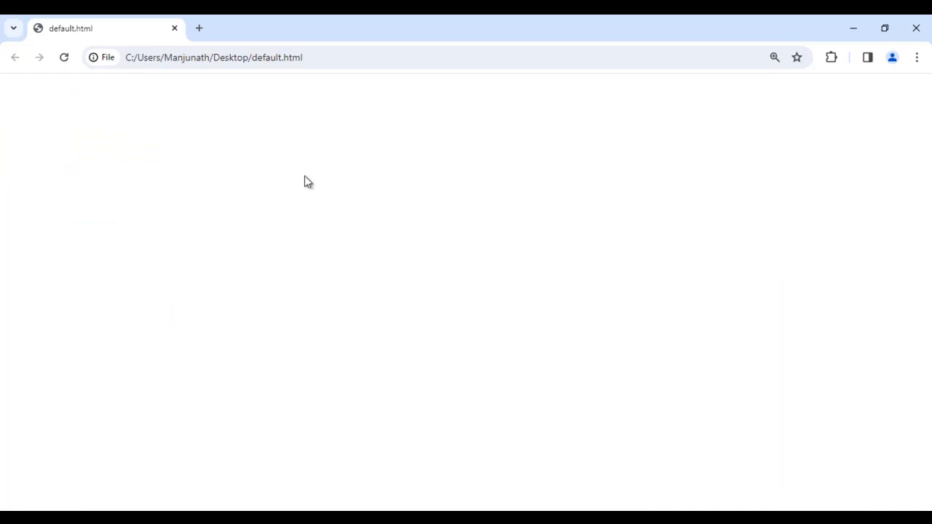
{"action": "mouse_move", "coordinate": [316, 144]}
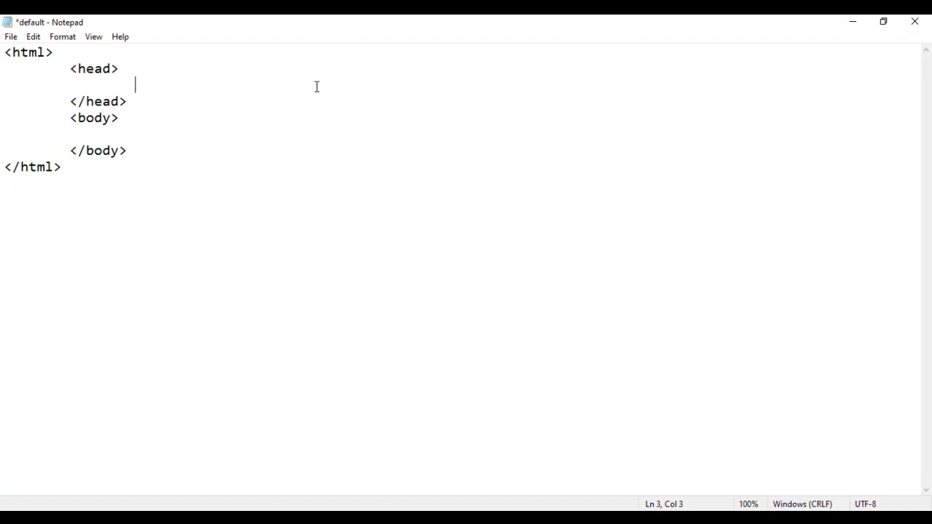
Step: Add a <title> element reading 'Home page' inside the head
{"action": "type", "text": "<title>"}
{"action": "type", "text": "</title>"}
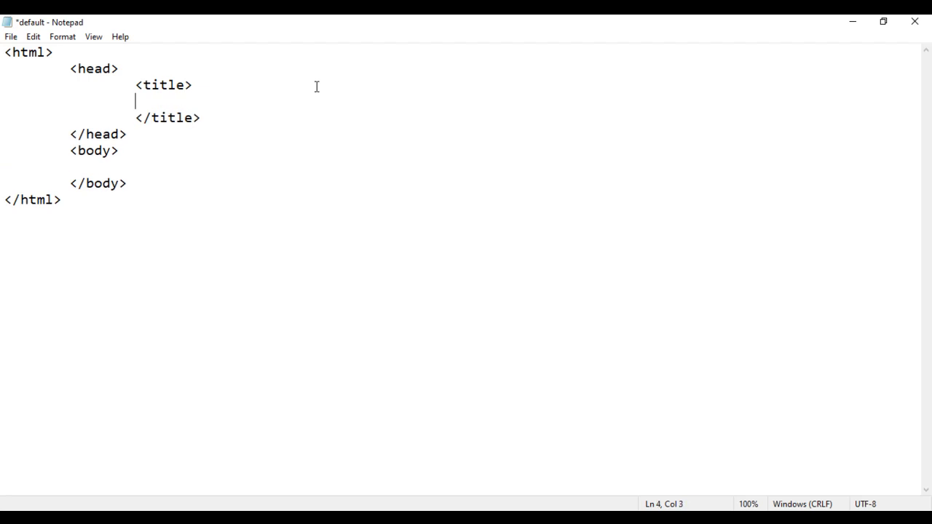
{"action": "type", "text": "Home page"}
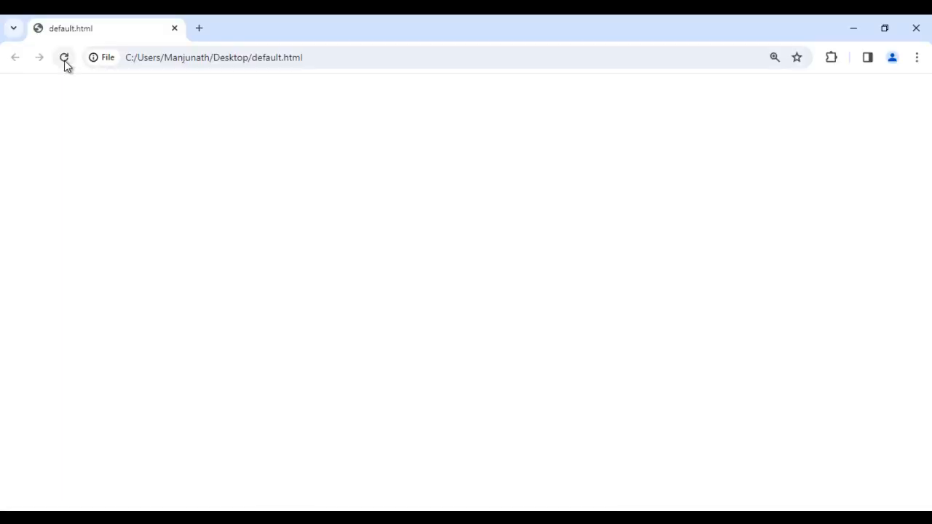
{"action": "mouse_move", "coordinate": [64, 57]}
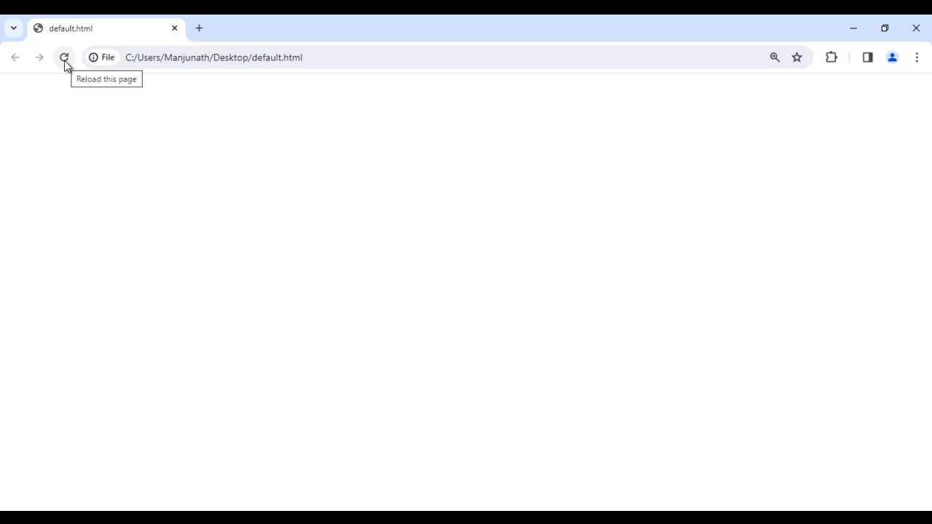
{"action": "left_click", "coordinate": [64, 57]}
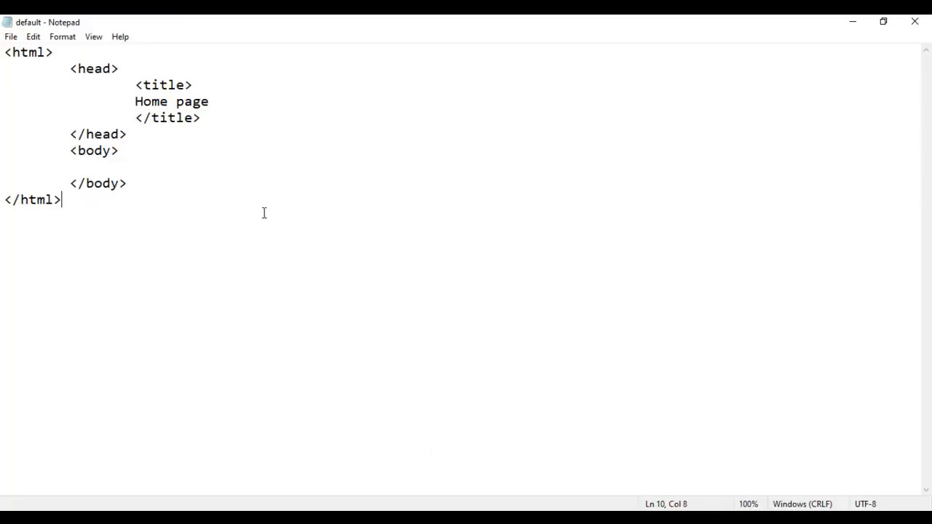
Step: Type 'Hello World' between the body tags and save the file
{"action": "type", "text": "Hello"}
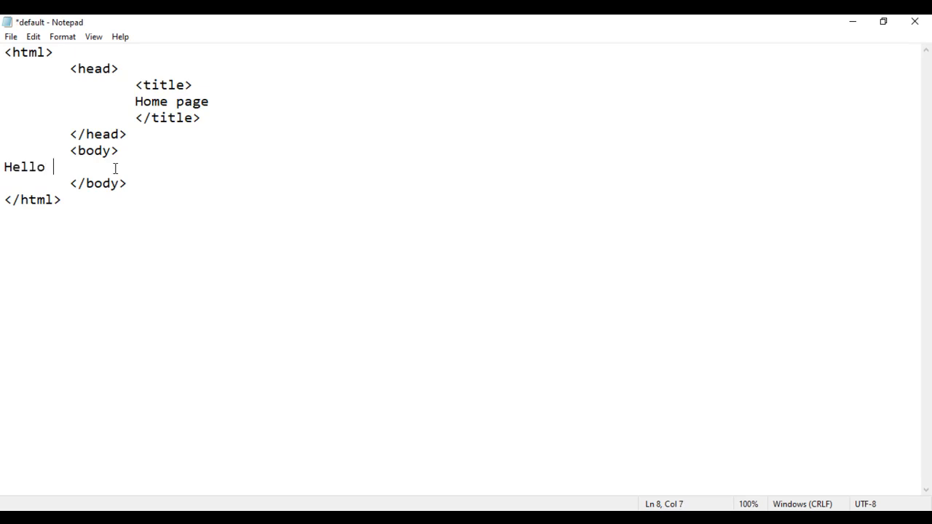
{"action": "type", "text": "World"}
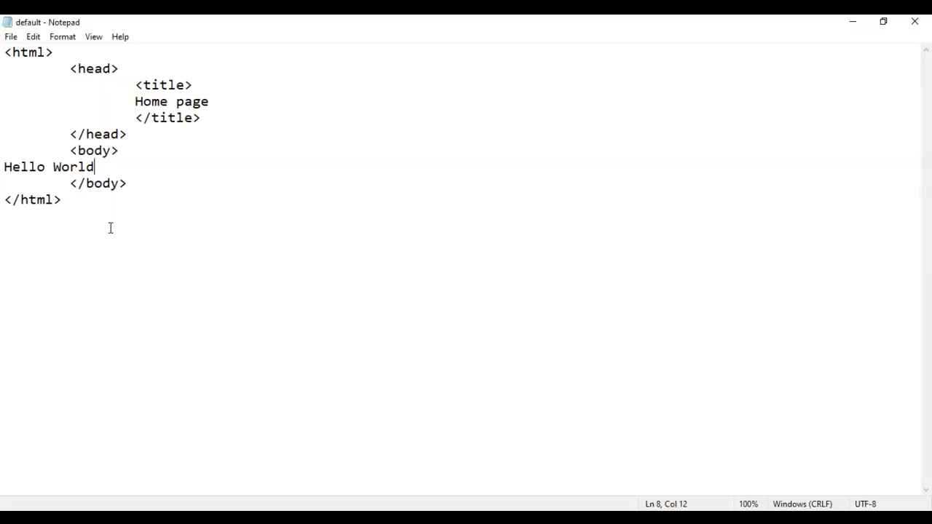
{"action": "key", "text": "ctrl+a"}
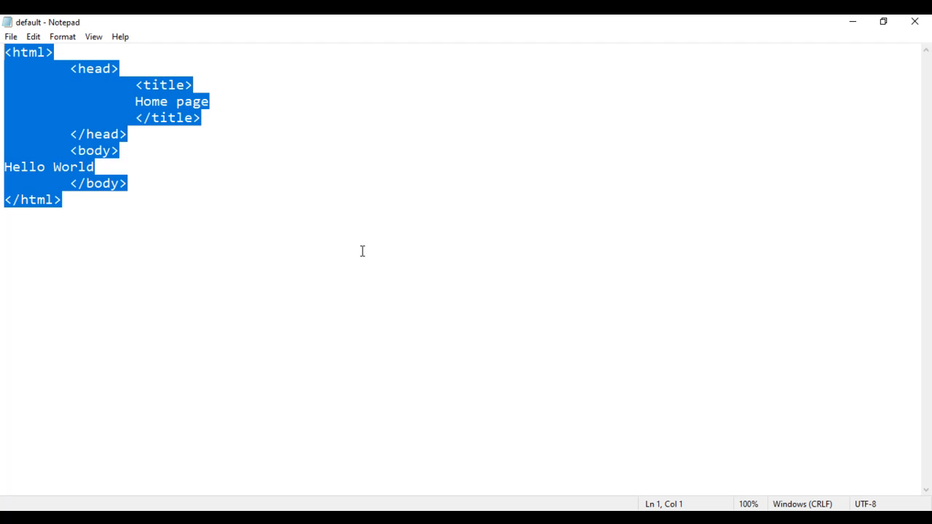
{"action": "mouse_move", "coordinate": [444, 215]}
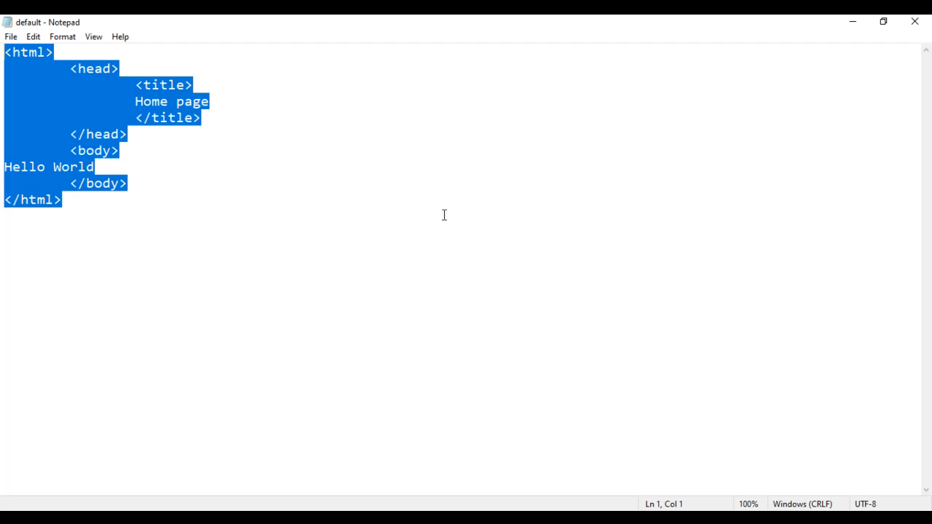
Step: Deselect the text to edit the Hello World line
{"action": "left_click", "coordinate": [34, 187]}
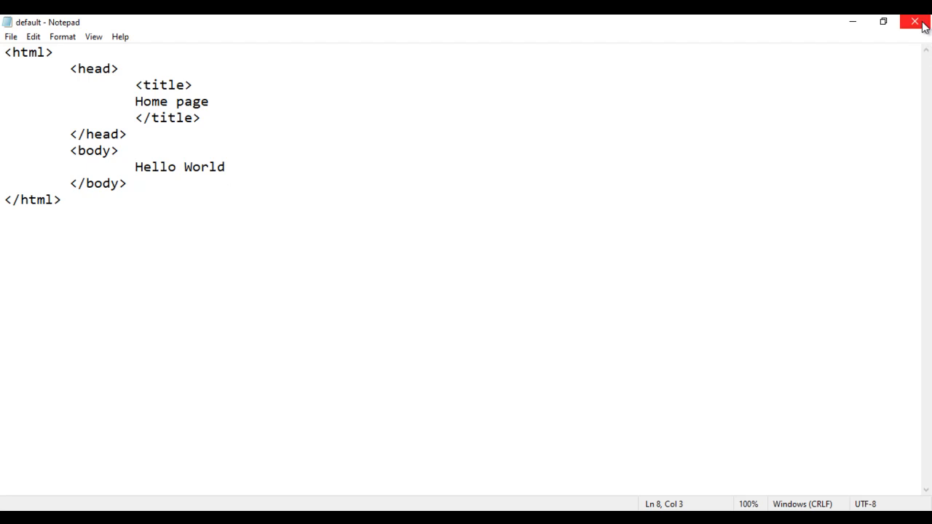
Step: Close Notepad to return to the desktop
{"action": "left_click", "coordinate": [915, 21]}
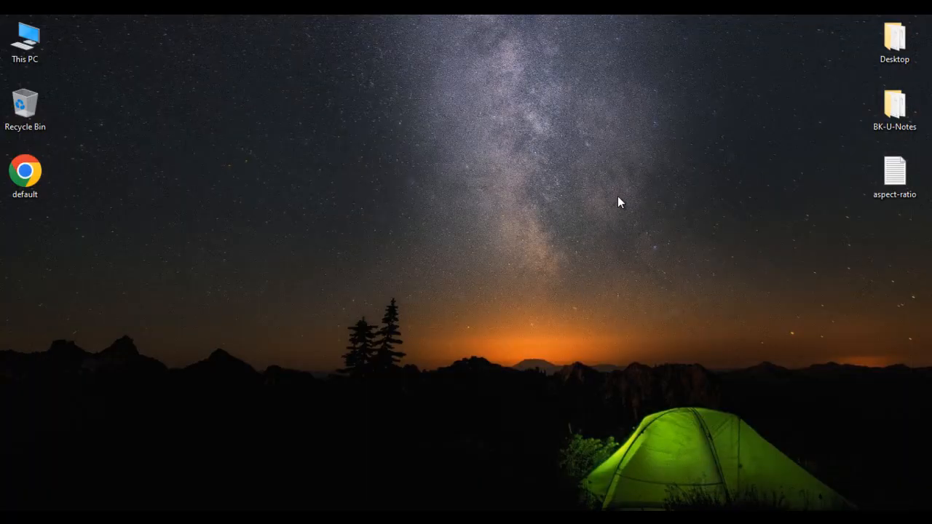
{"action": "mouse_move", "coordinate": [41, 211]}
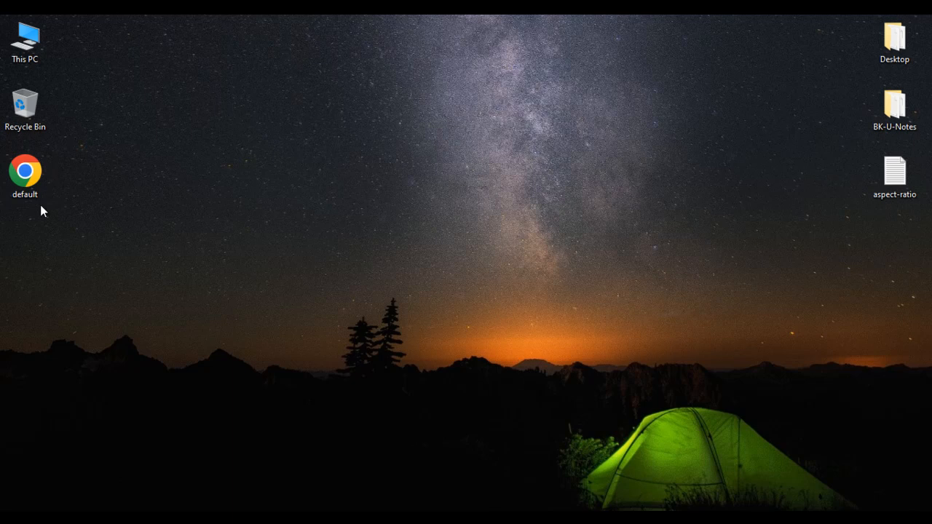
{"action": "mouse_move", "coordinate": [706, 297]}
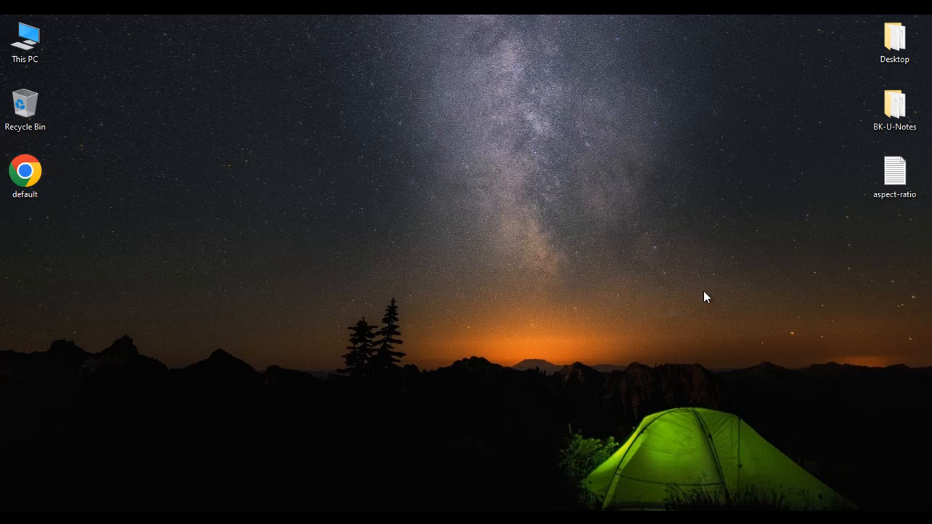